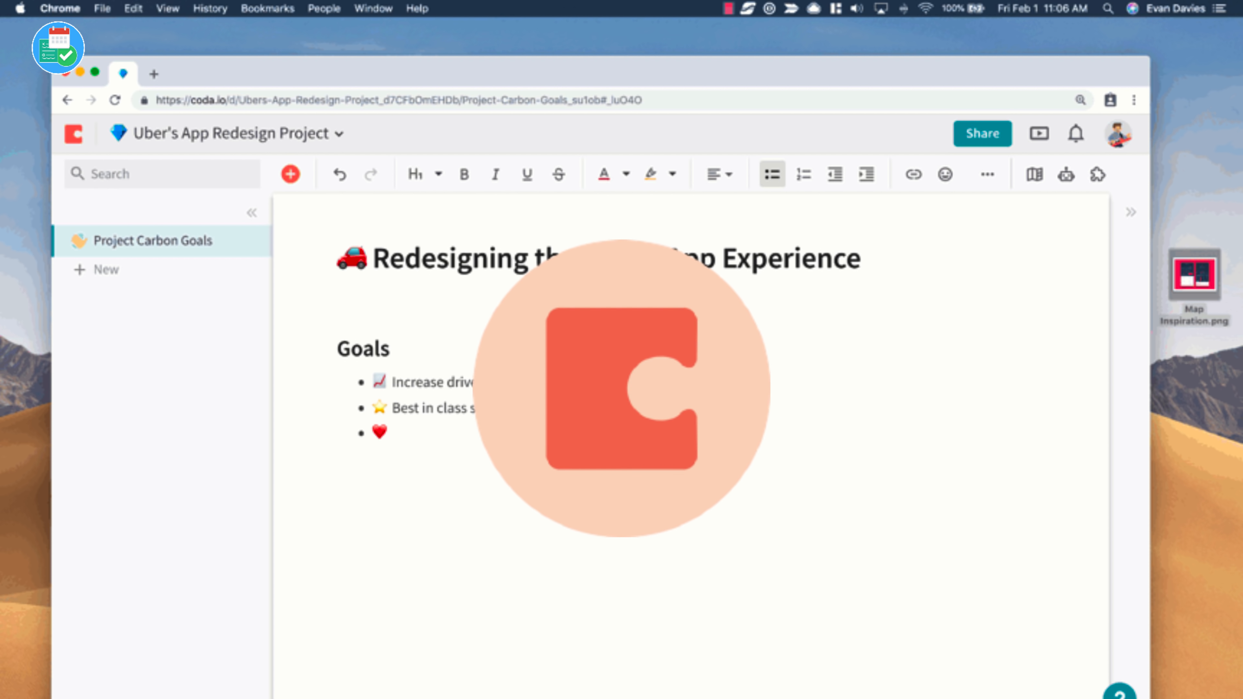
# - Review the Goals list and Inspiration image, then add a new page to the doc
pyautogui.scroll(-3)
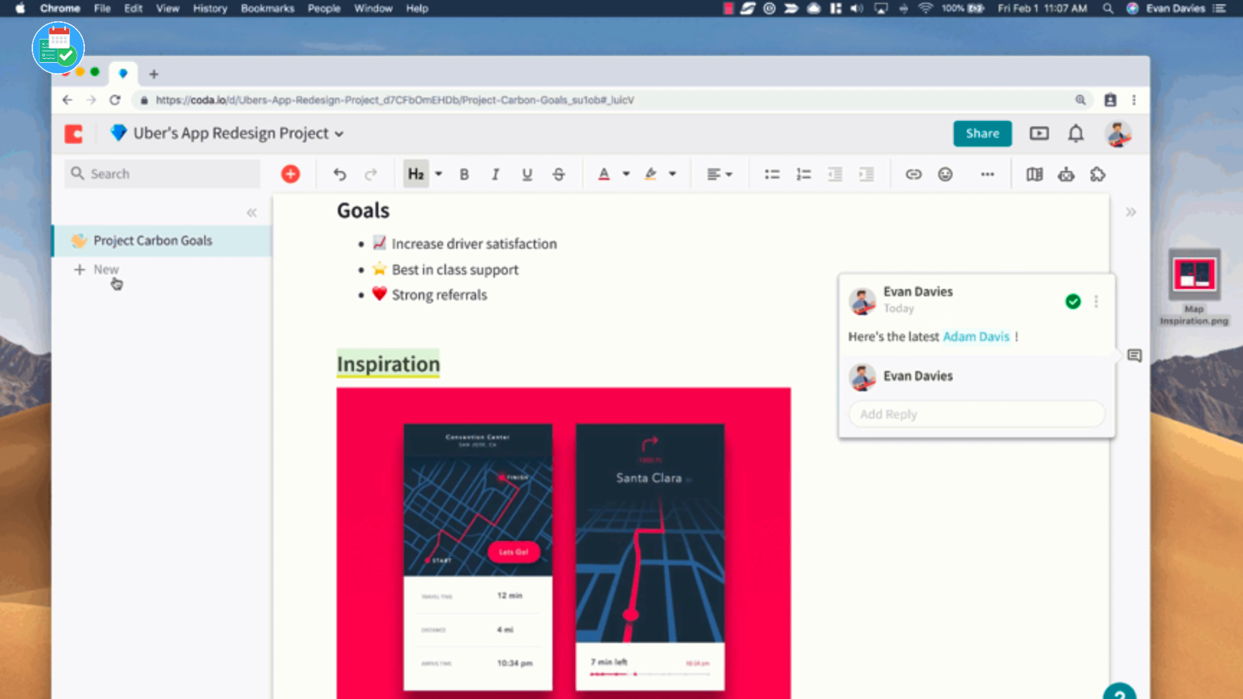
pyautogui.click(137, 361)
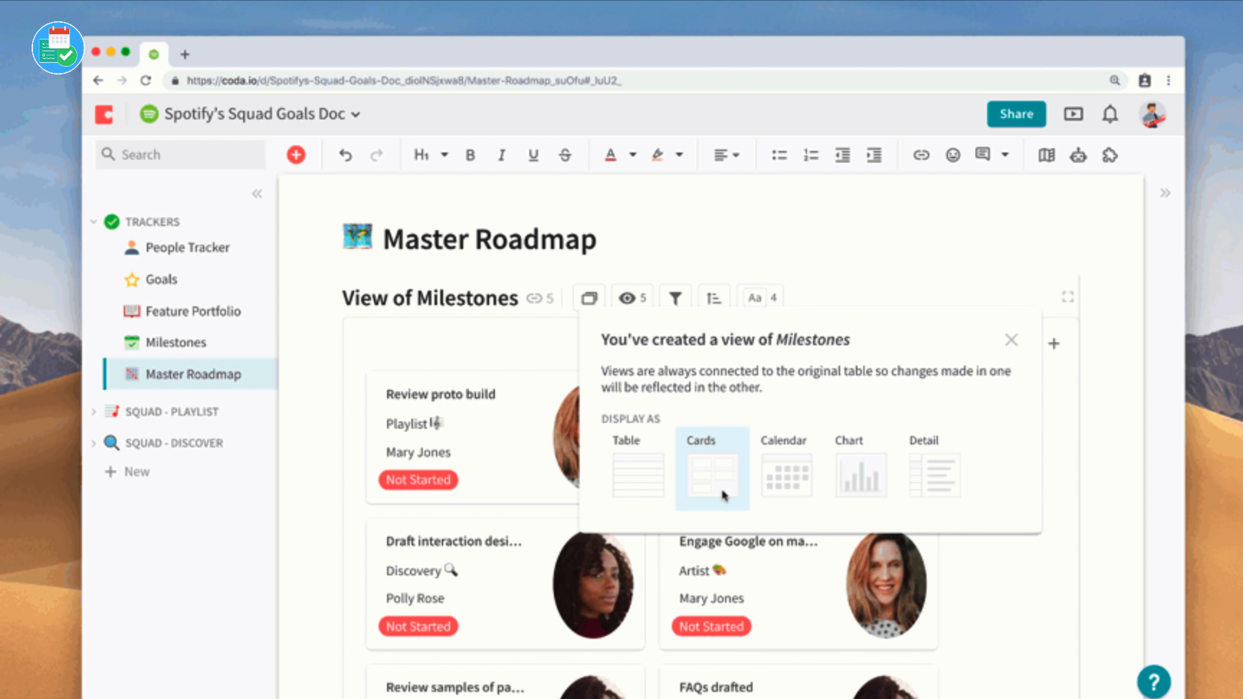
# - Display the Milestones view as a calendar, then as a chart
pyautogui.click(785, 468)
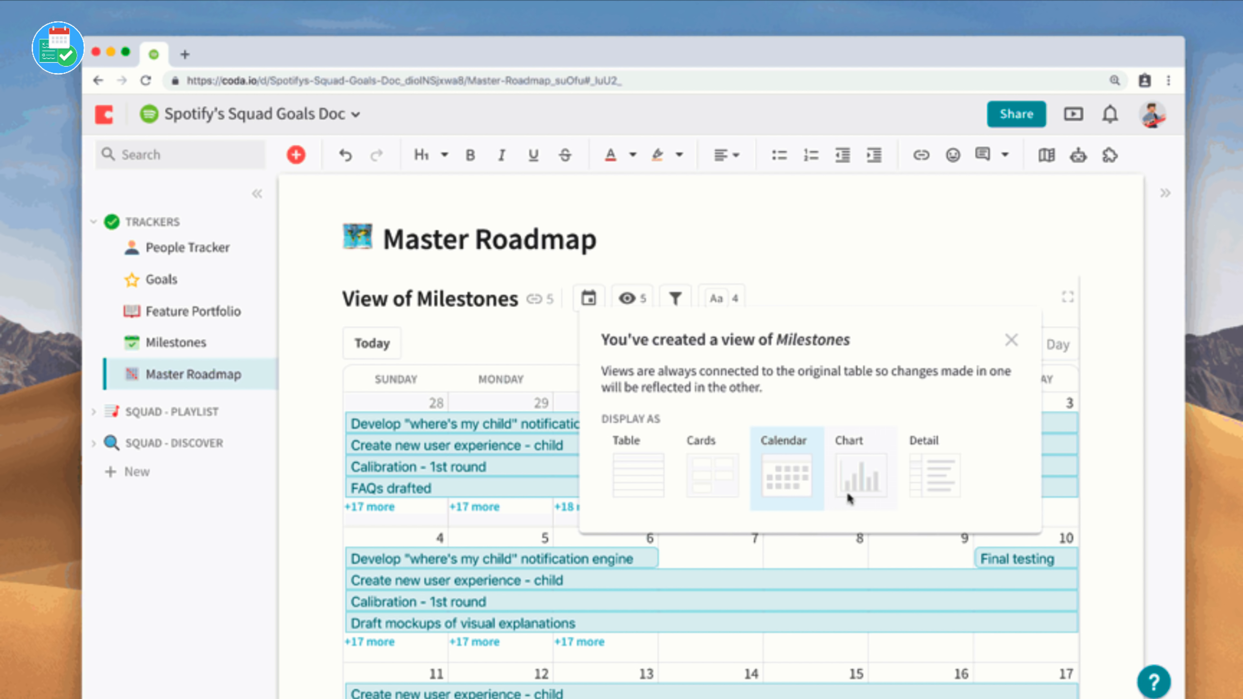
pyautogui.click(862, 468)
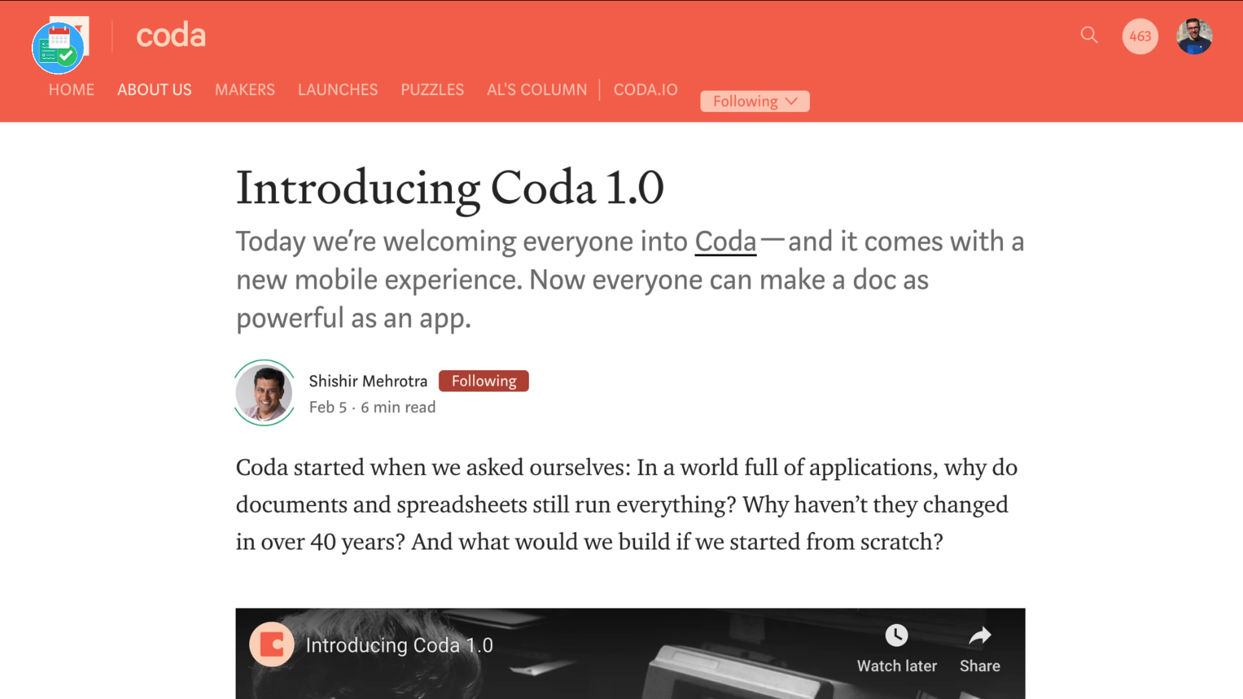
# - Browse the Personal template category, then pick automation-enabled docs from the full category list
pyautogui.click(646, 89)
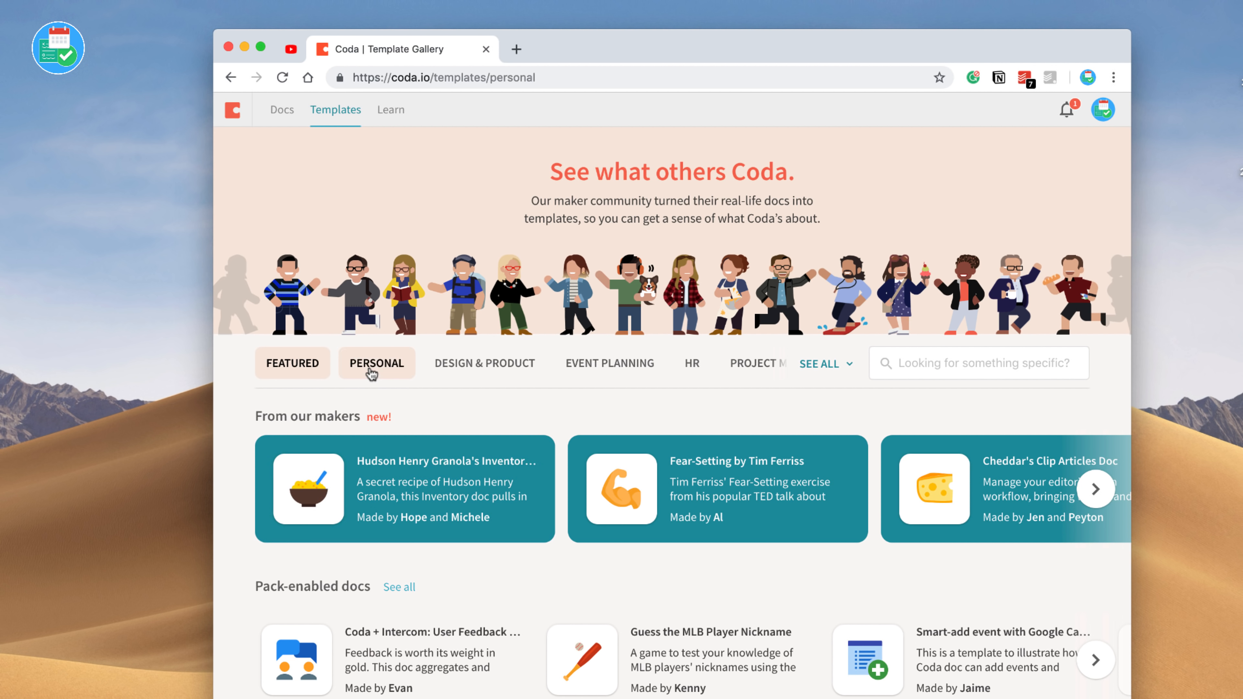
pyautogui.scroll(-3)
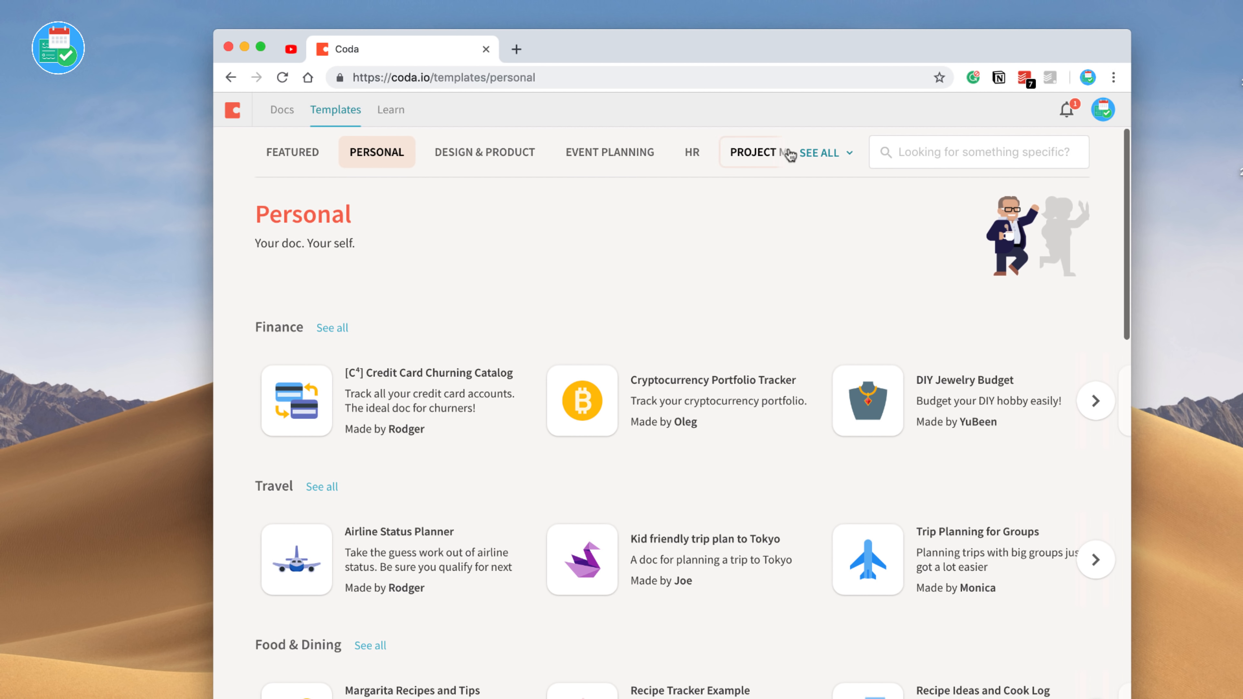
pyautogui.click(821, 152)
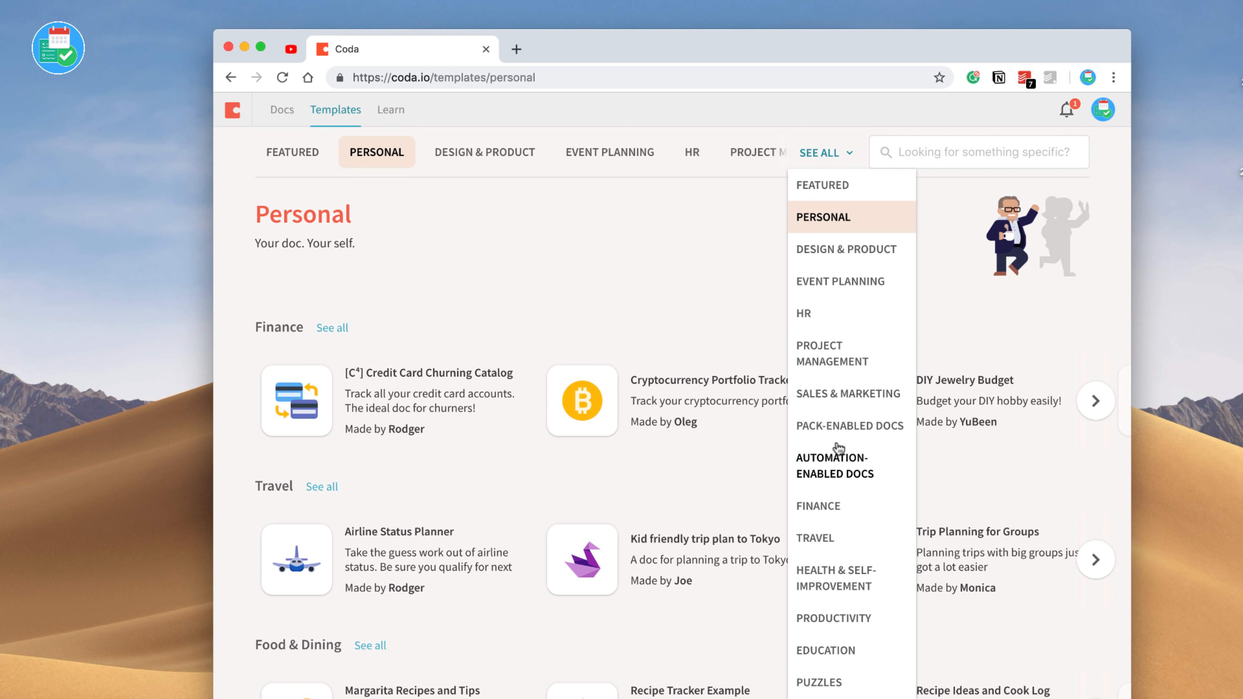
pyautogui.click(847, 394)
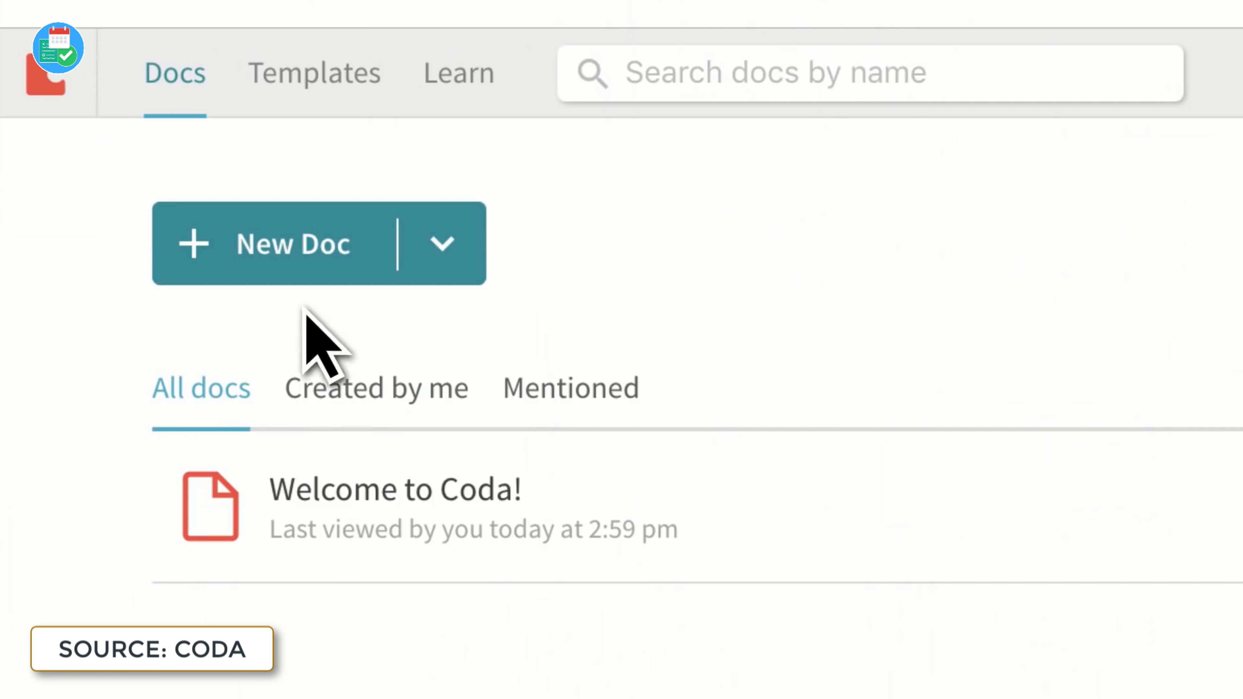
# - Start a new doc from the Docs home page
pyautogui.click(292, 244)
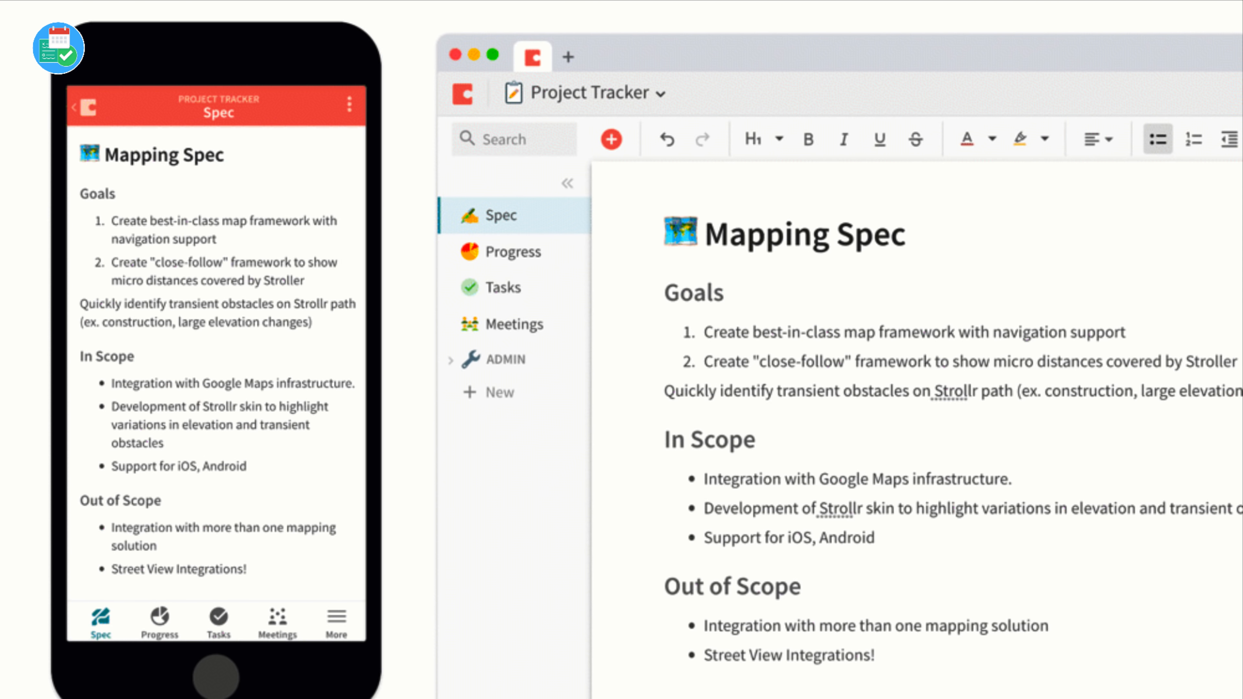
pyautogui.click(513, 250)
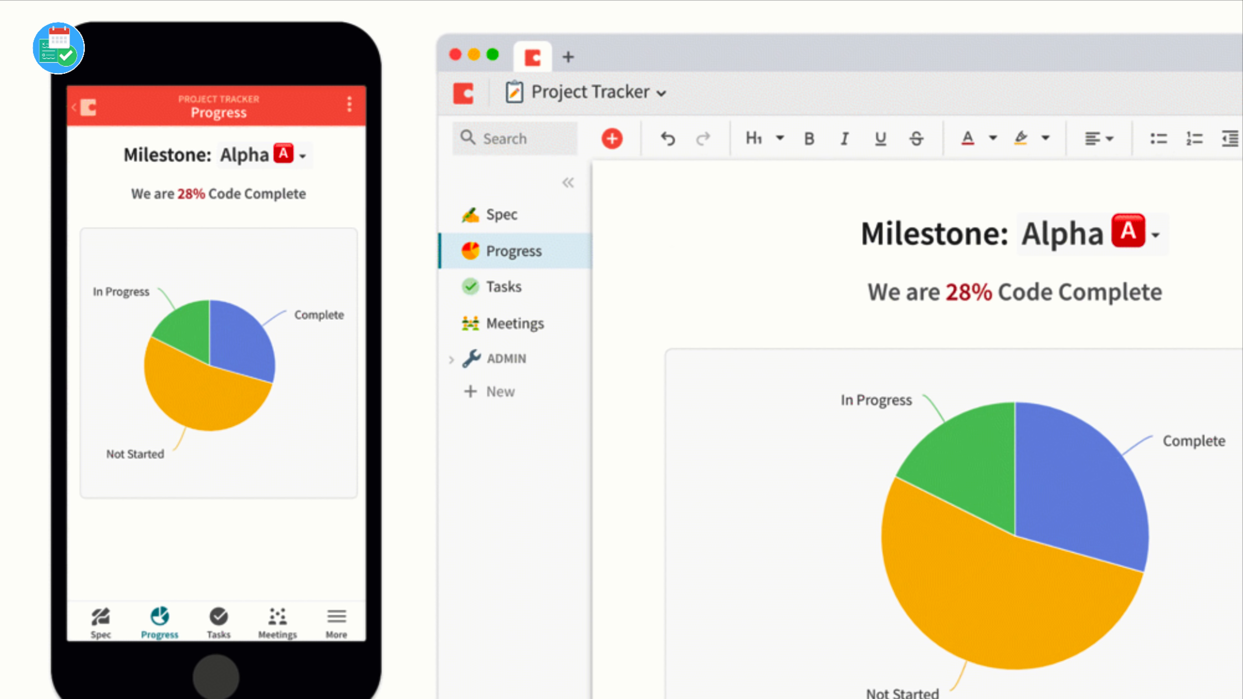
pyautogui.click(504, 286)
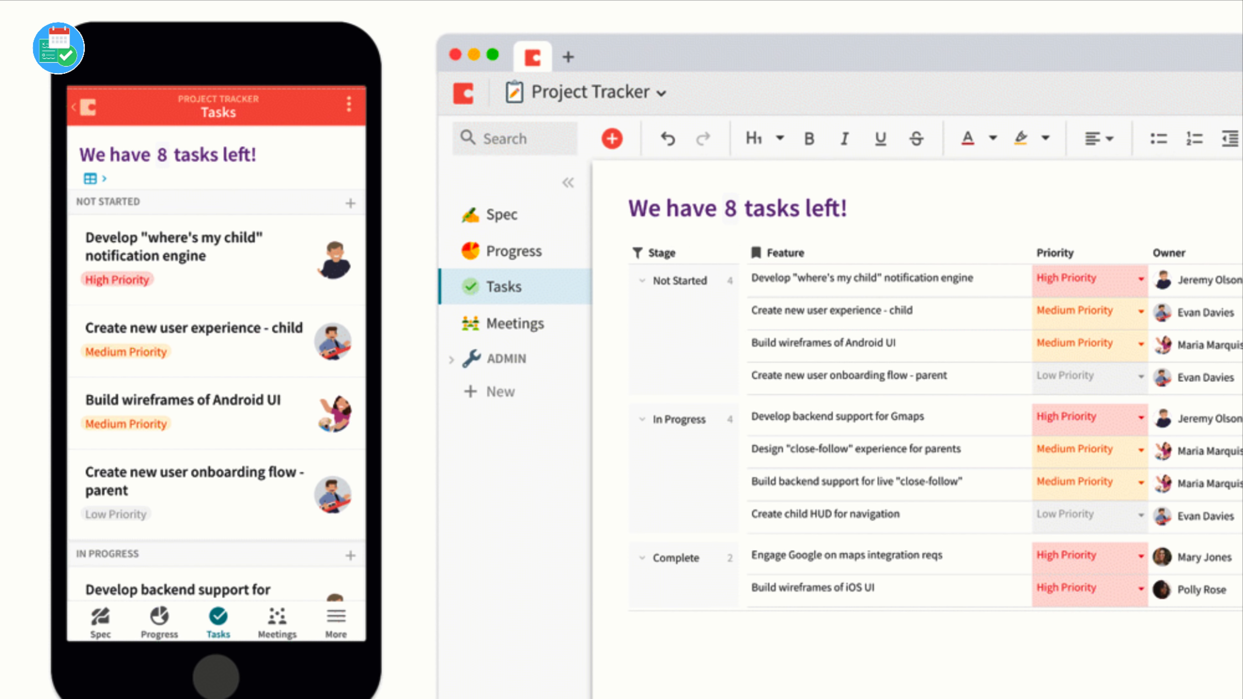
pyautogui.click(504, 214)
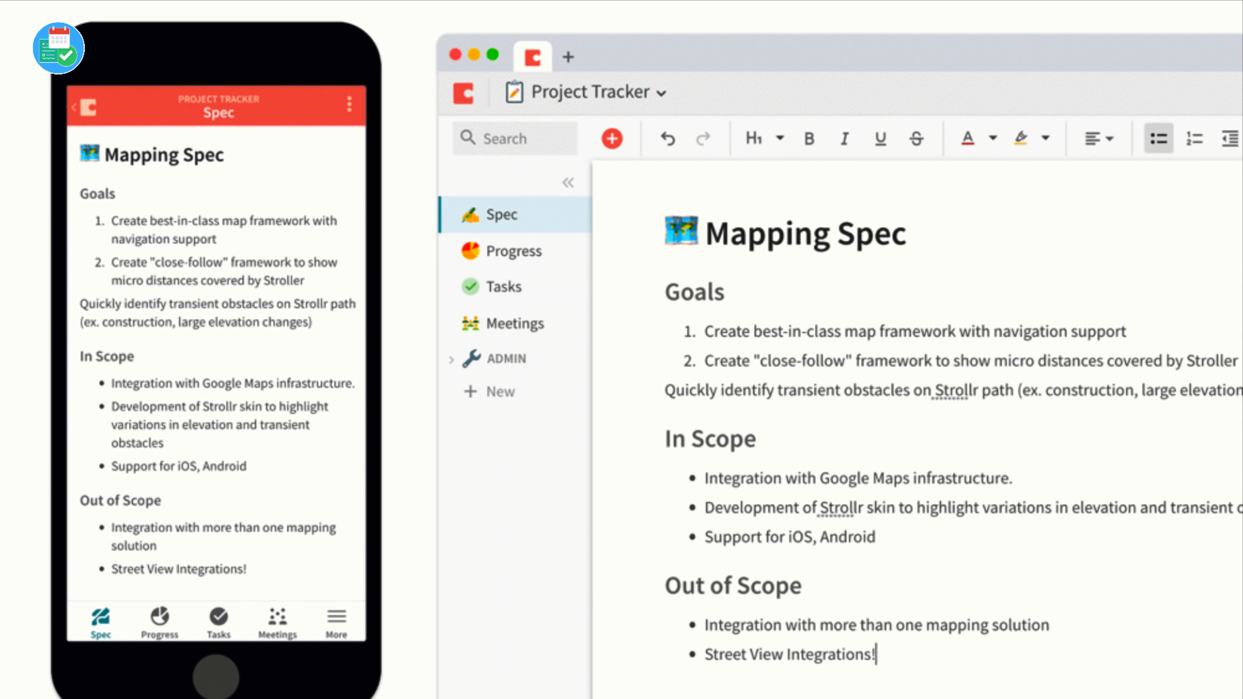